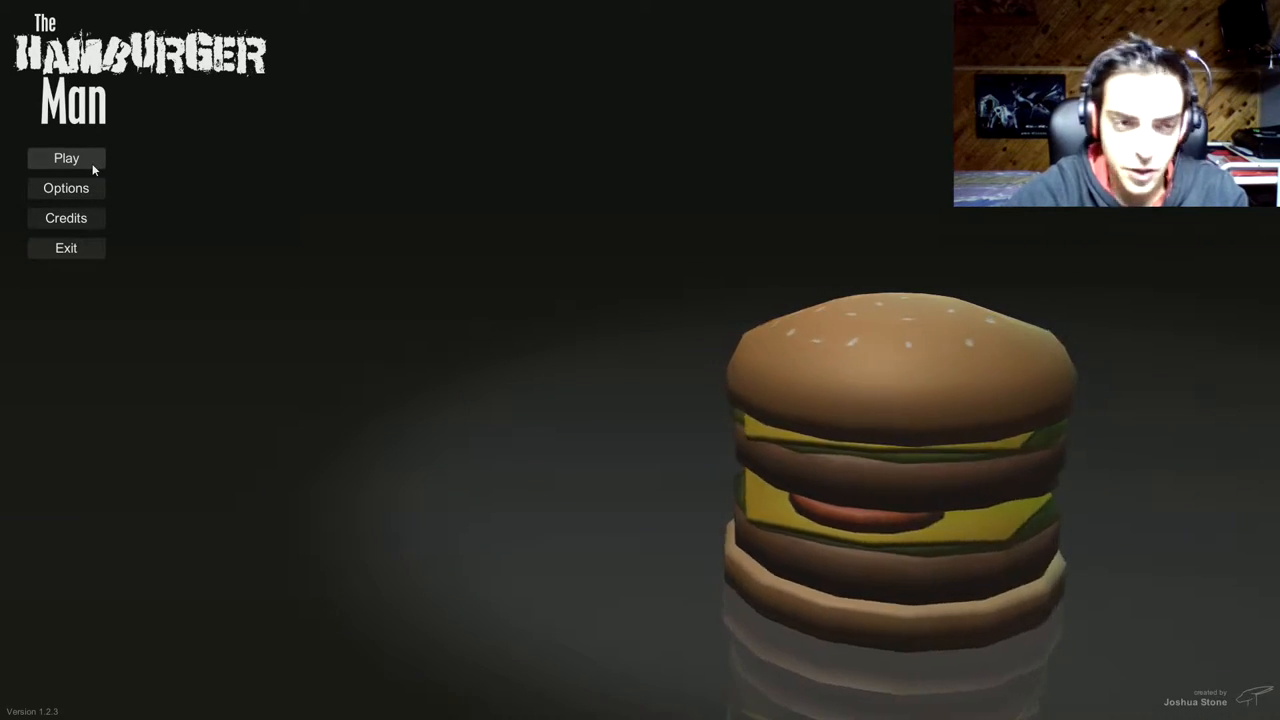
Step: Start a normal-mode game from the main menu's Play button
left_click(66, 158)
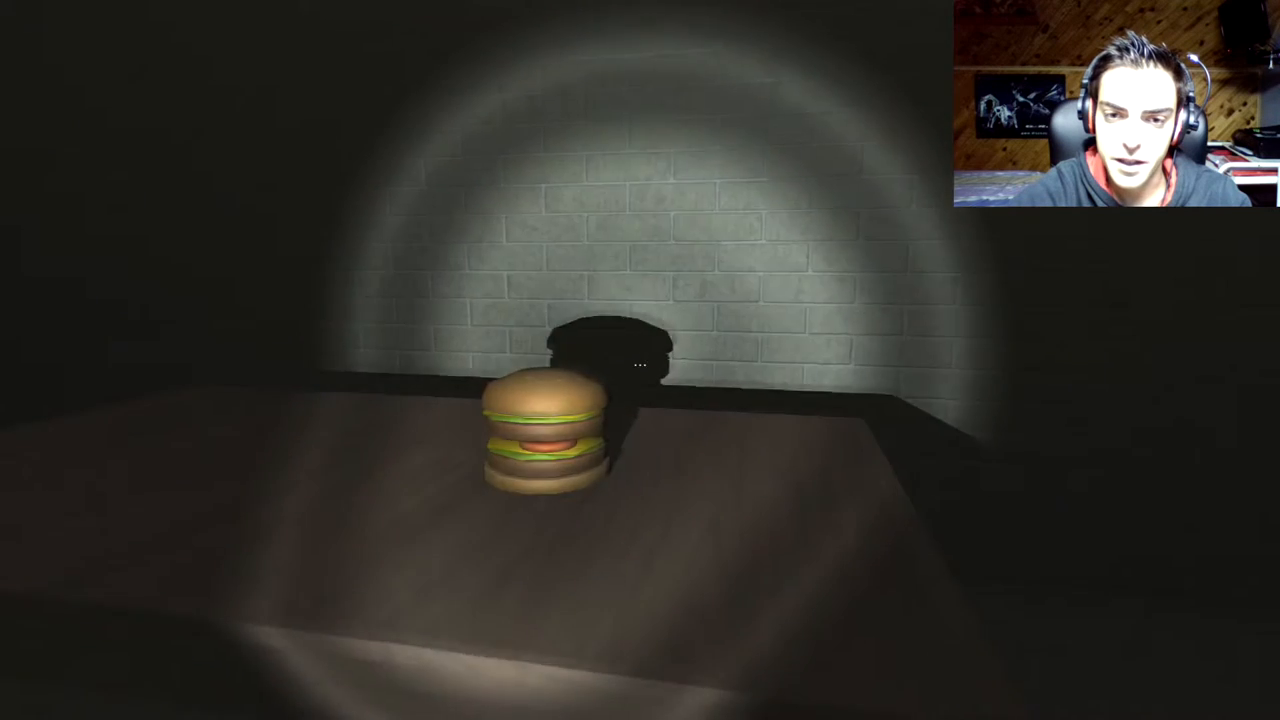
Step: Explore the dark rooms by flashlight, collecting burgers until the monster attacks
left_click(540, 435)
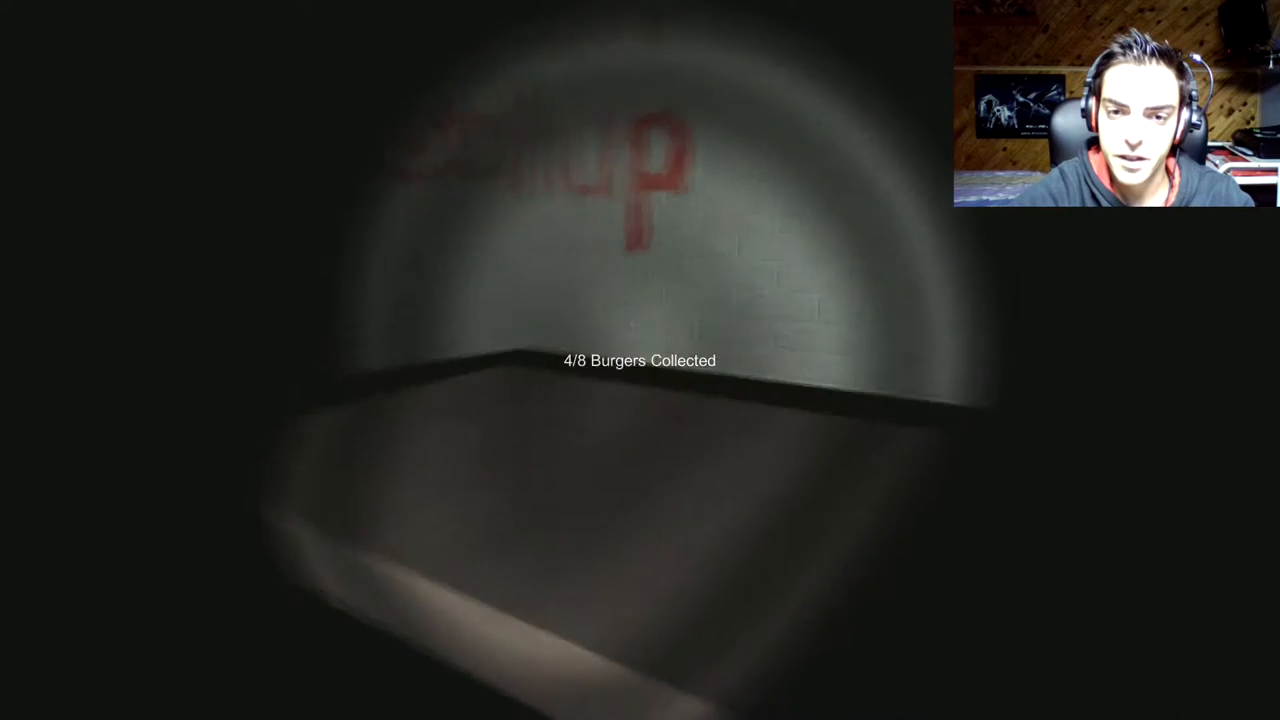
mouse_move(640, 360)
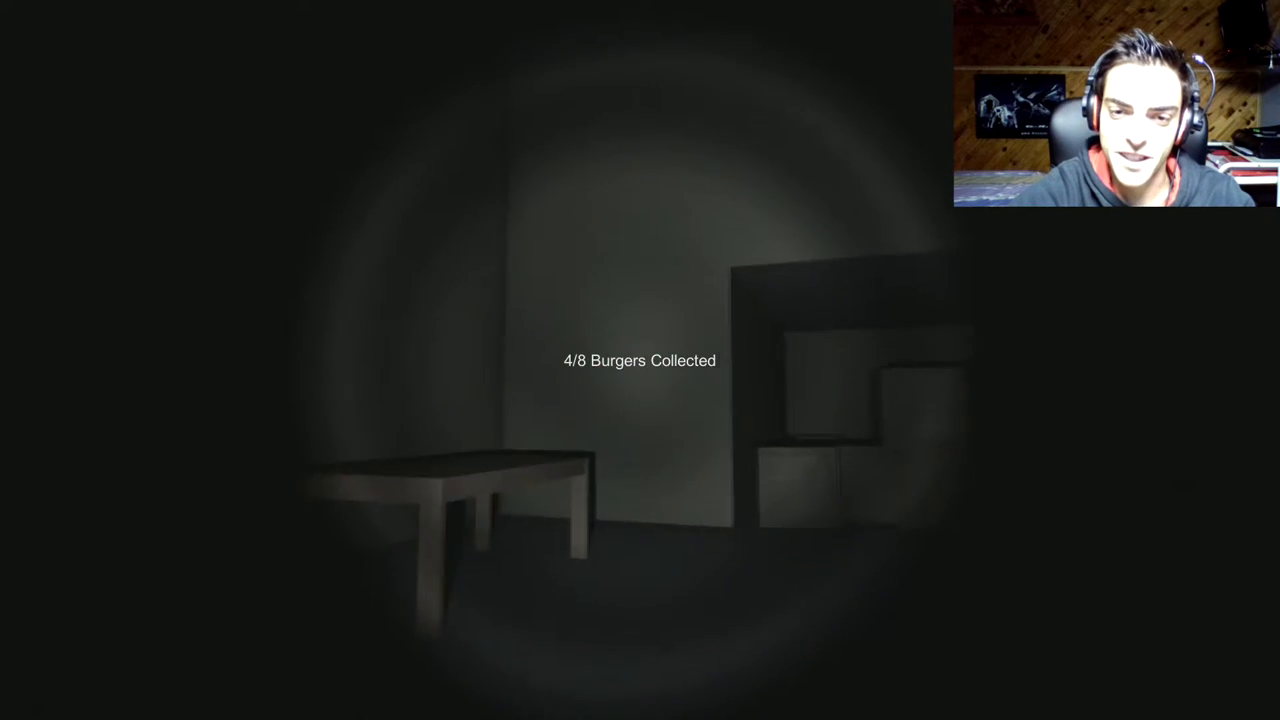
mouse_move(640, 360)
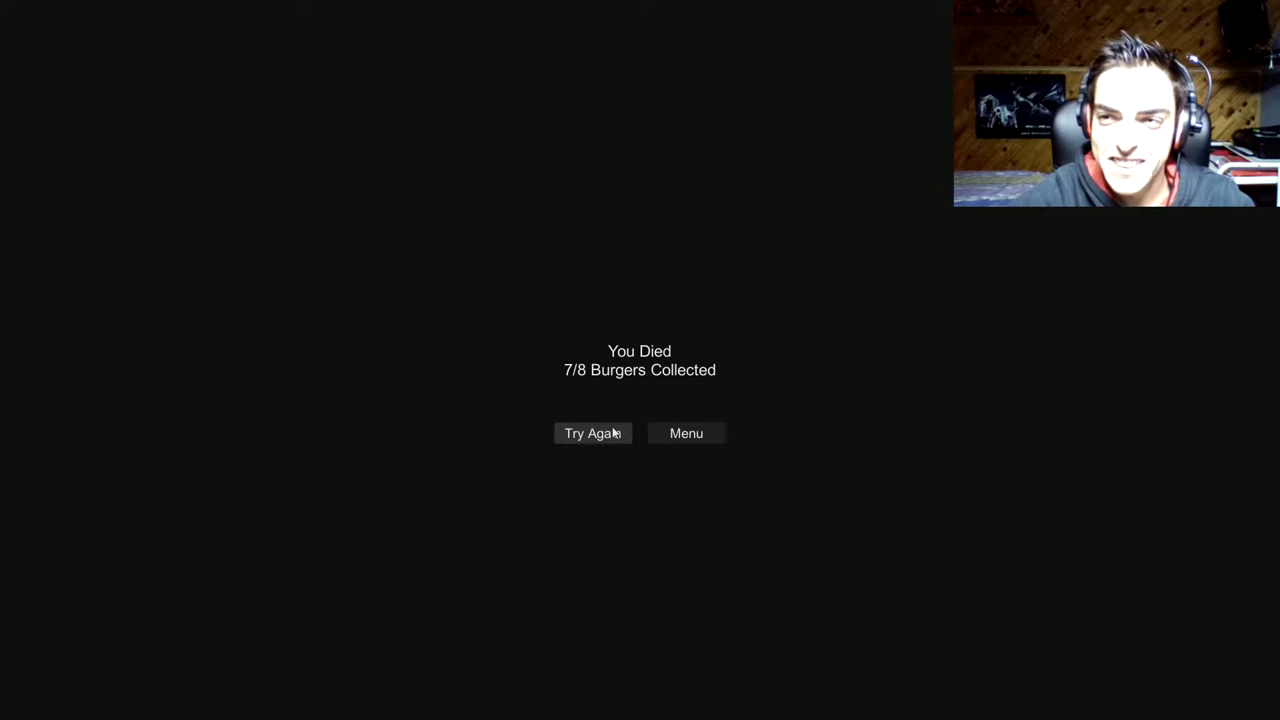
Step: Retry the level from the death screen and play until killed with 7 of 8 burgers
left_click(592, 433)
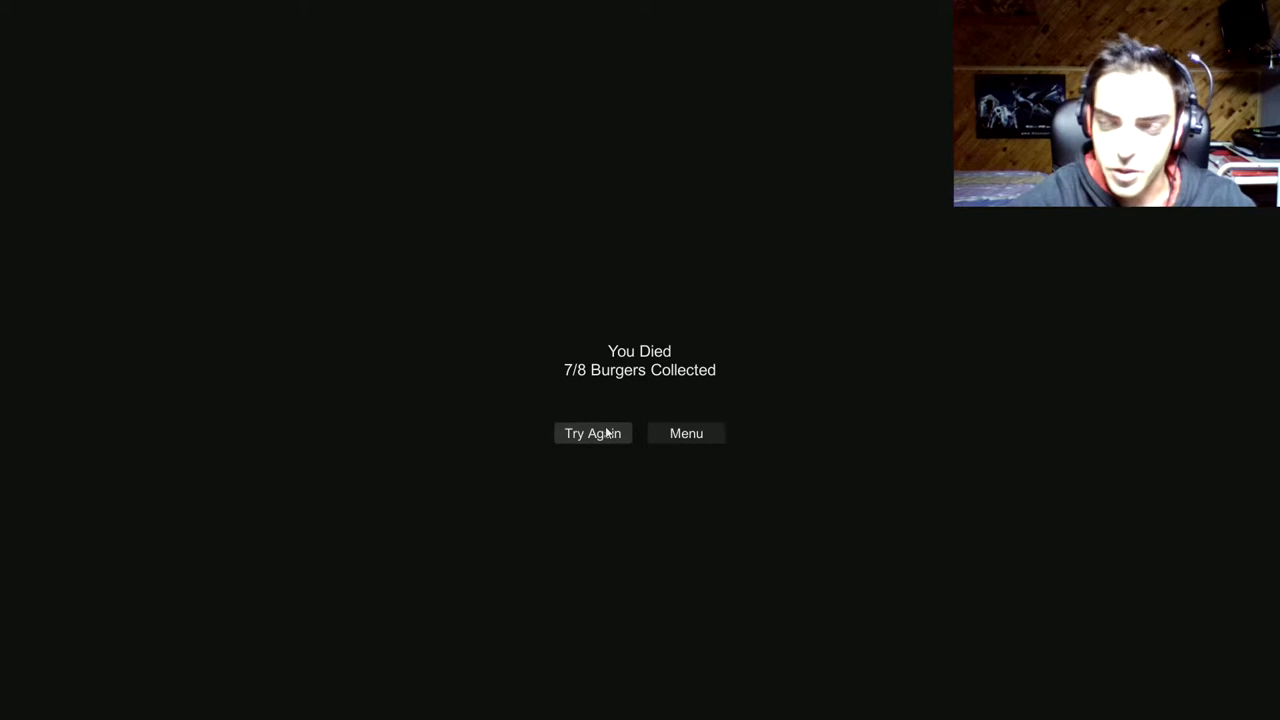
Step: Retry, win normal mode in 01:38 unlocking Hard Mode, and return to the menu
left_click(592, 433)
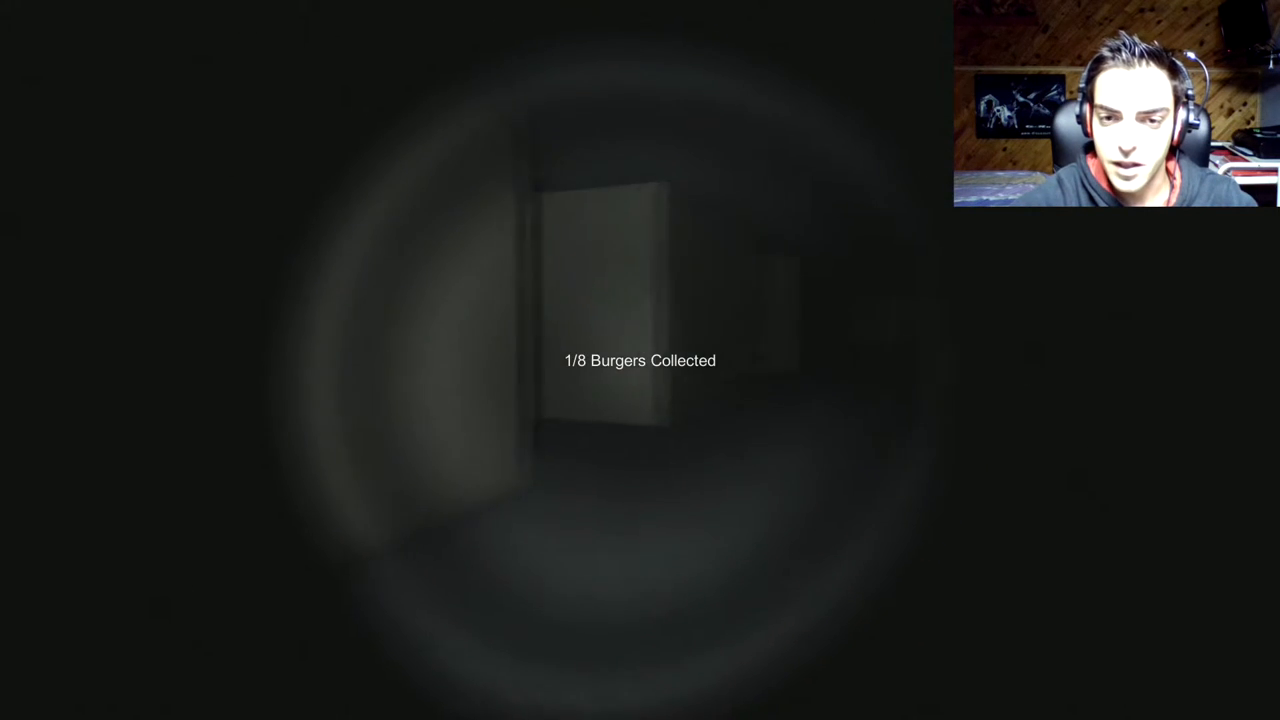
mouse_move(640, 360)
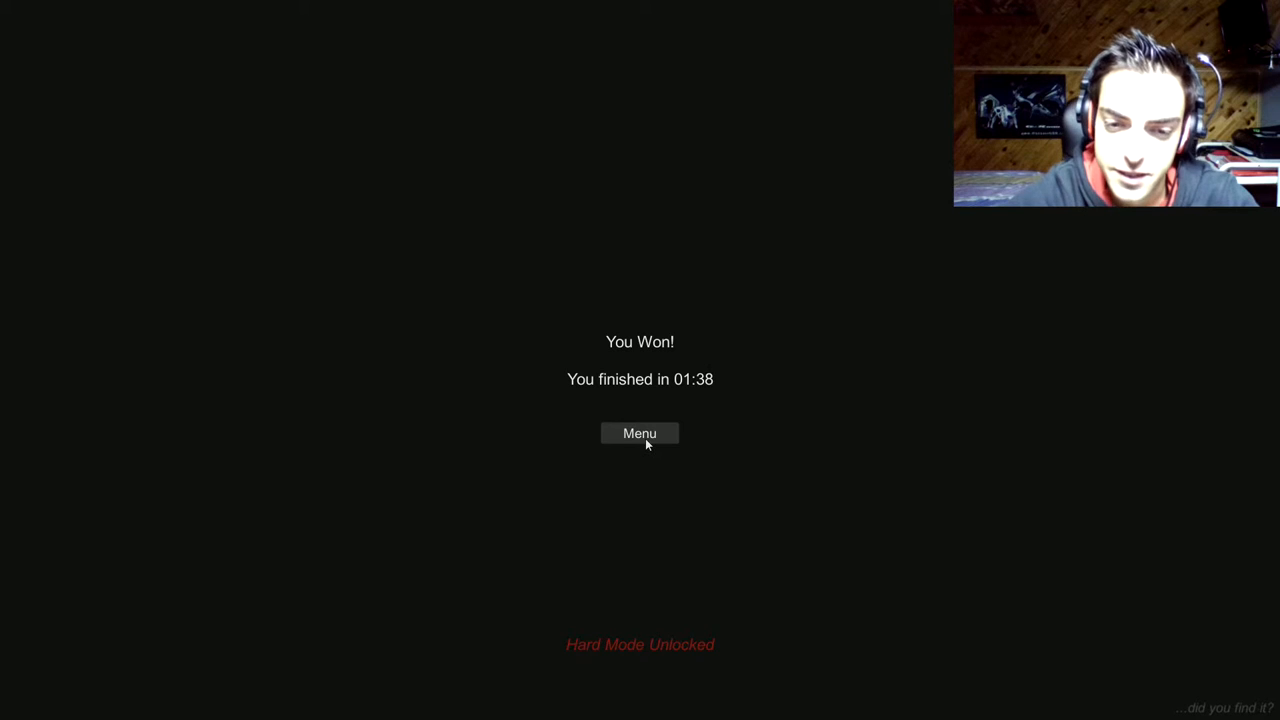
left_click(639, 433)
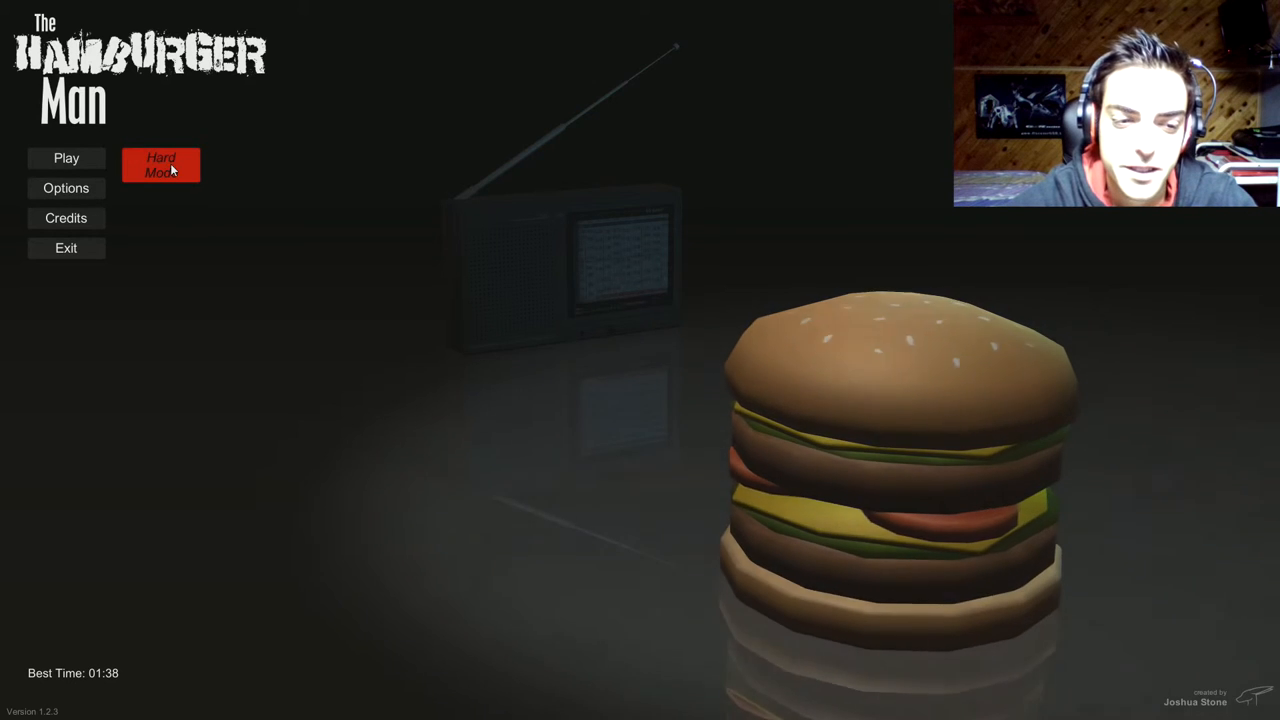
Step: Open the Hard Mode screen and start a Hard Mode run
left_click(160, 164)
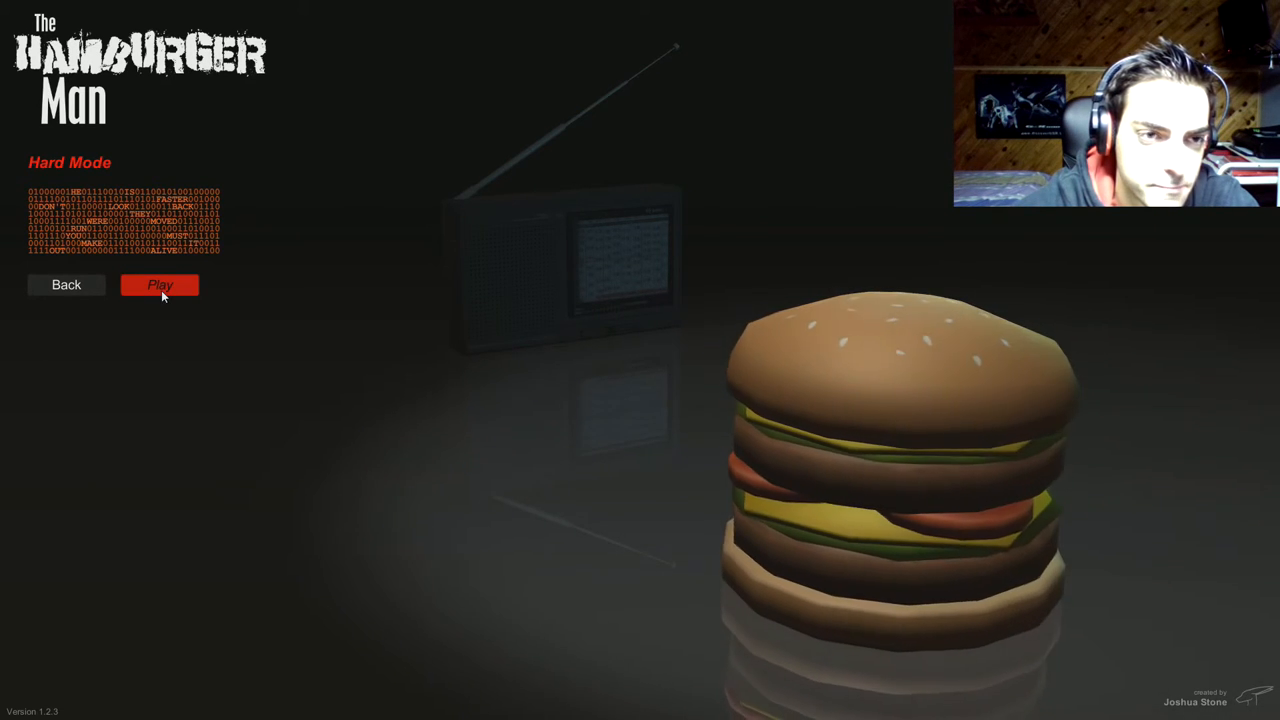
left_click(159, 285)
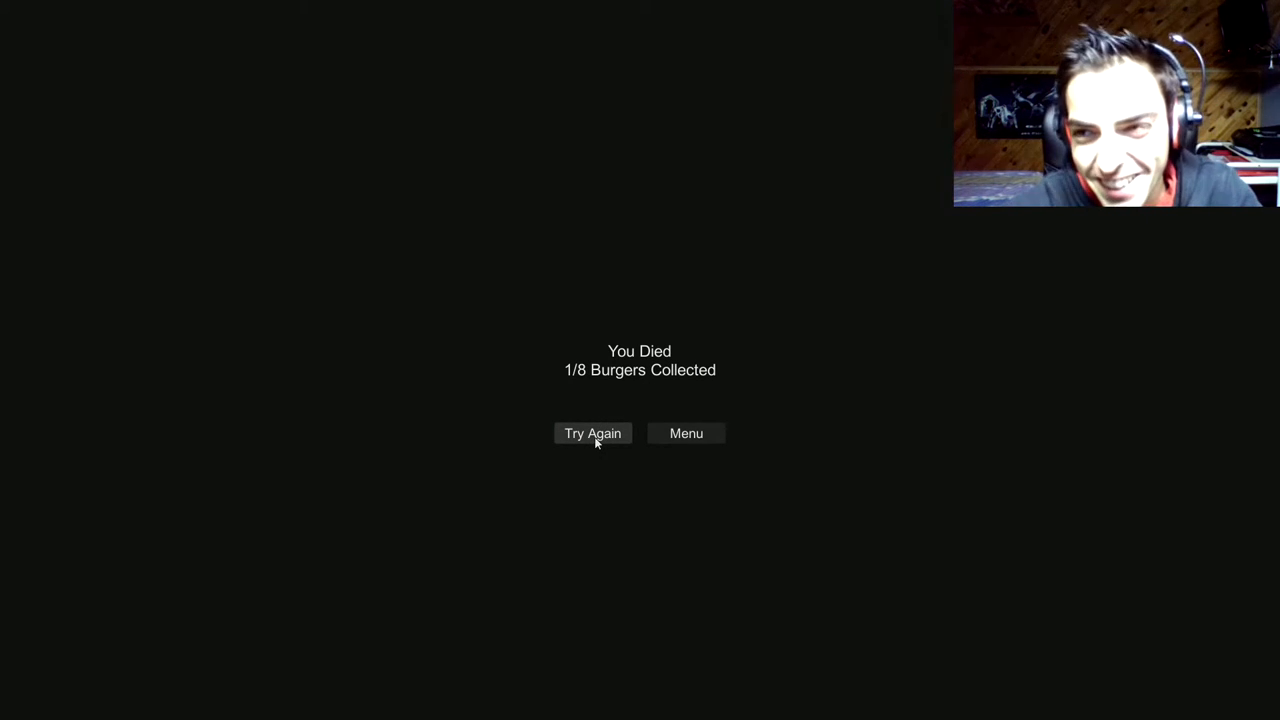
Step: Retry Hard Mode twice after dying, first with 1 of 8 burgers
left_click(592, 433)
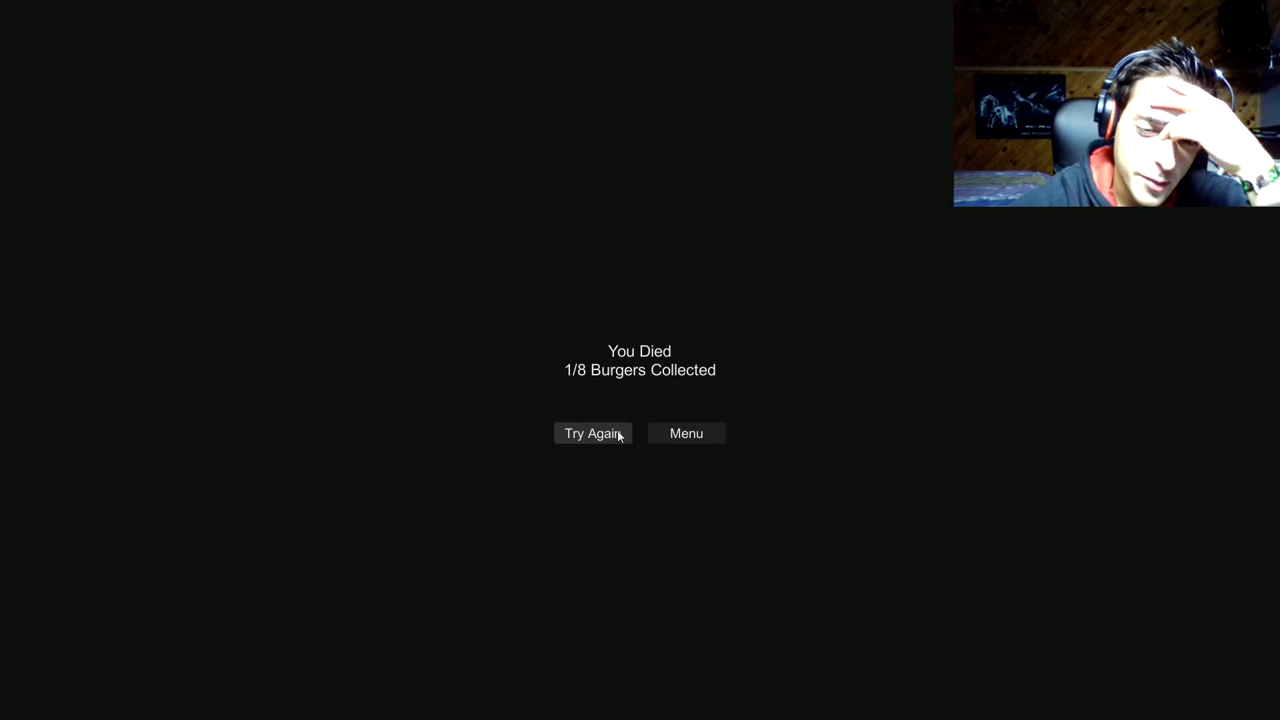
left_click(592, 433)
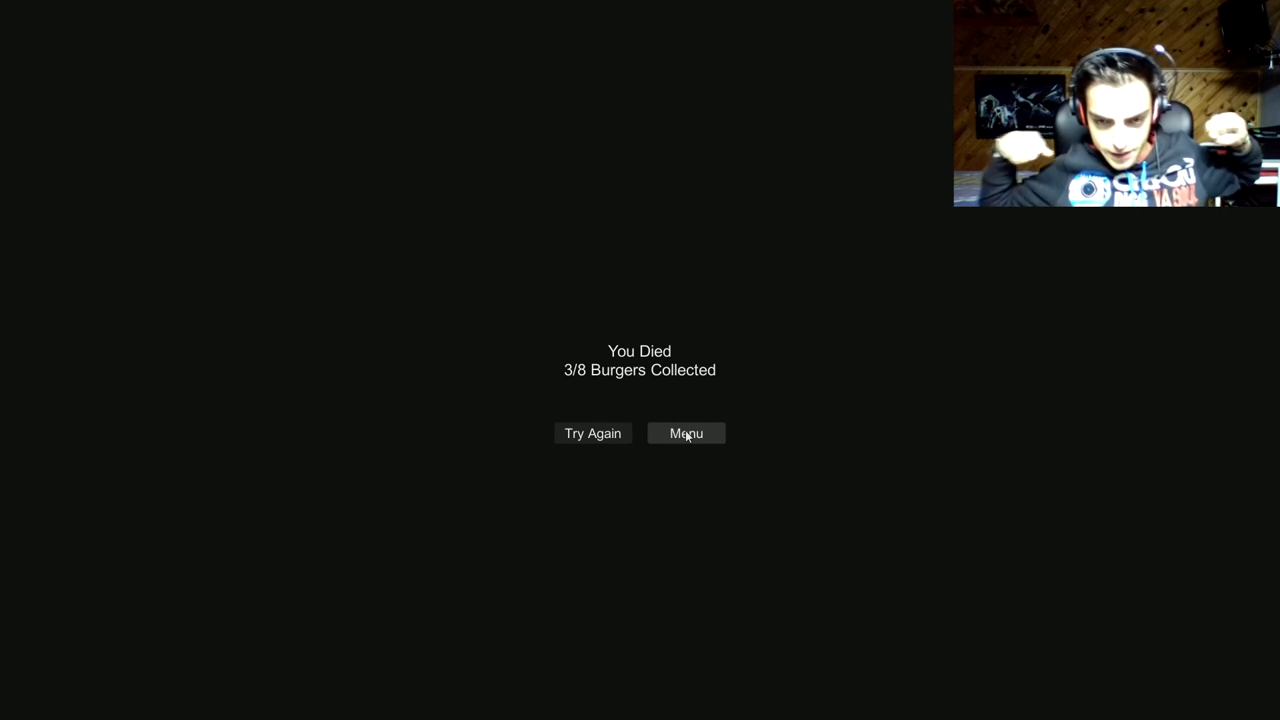
Step: After dying with 3 of 8 burgers in Hard Mode, go back to the main menu
left_click(686, 433)
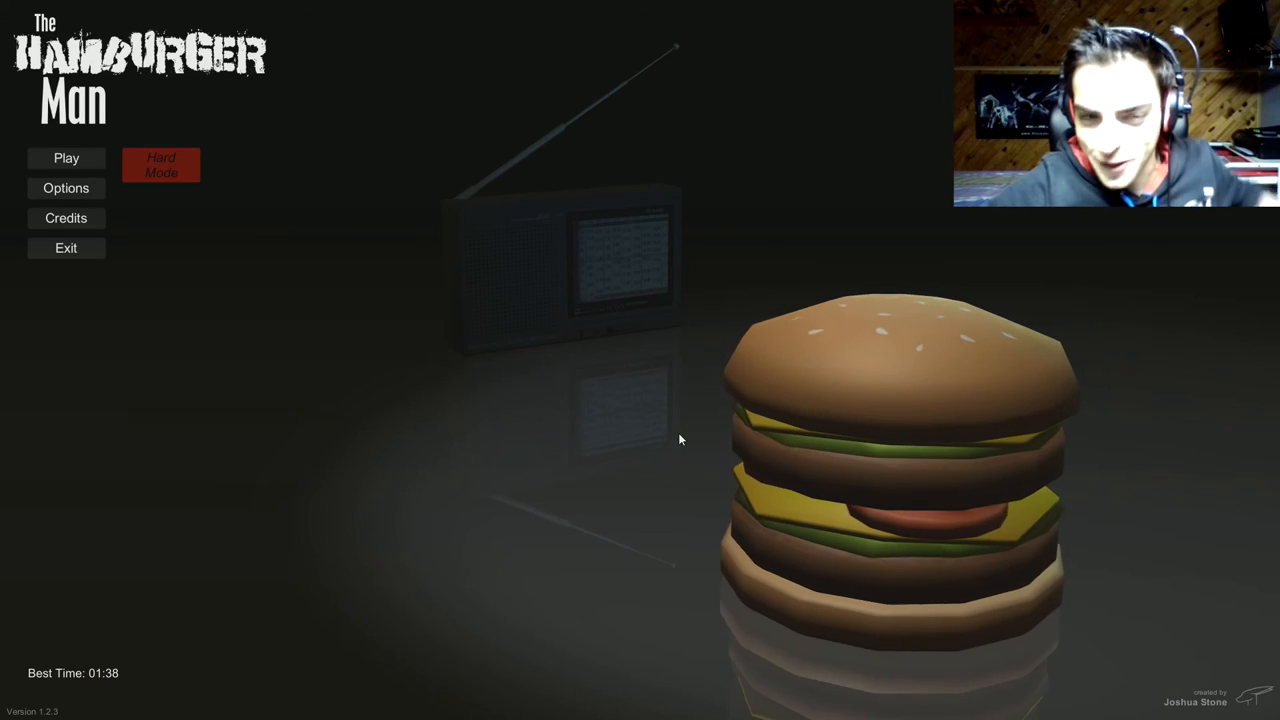